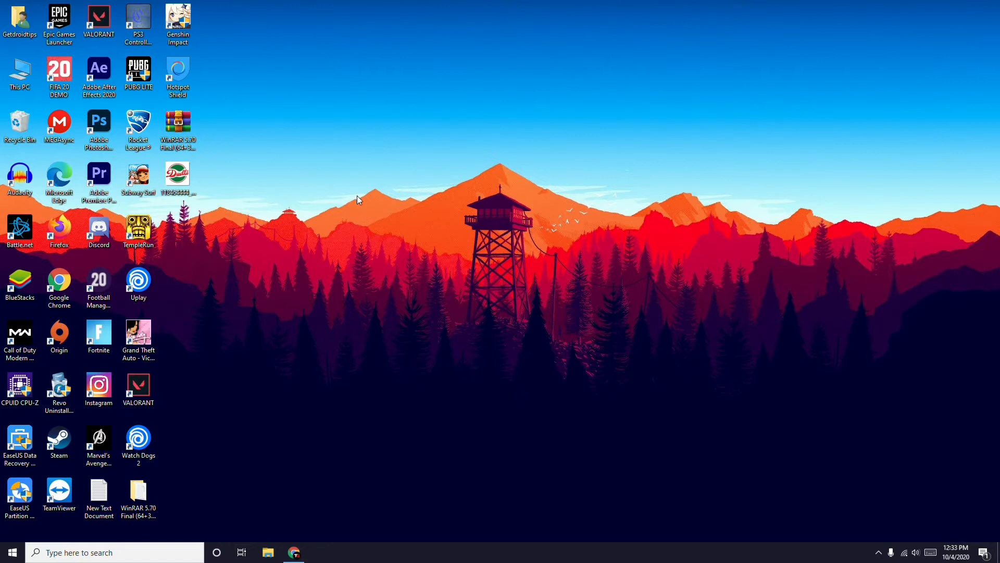
mouse_move(267, 183)
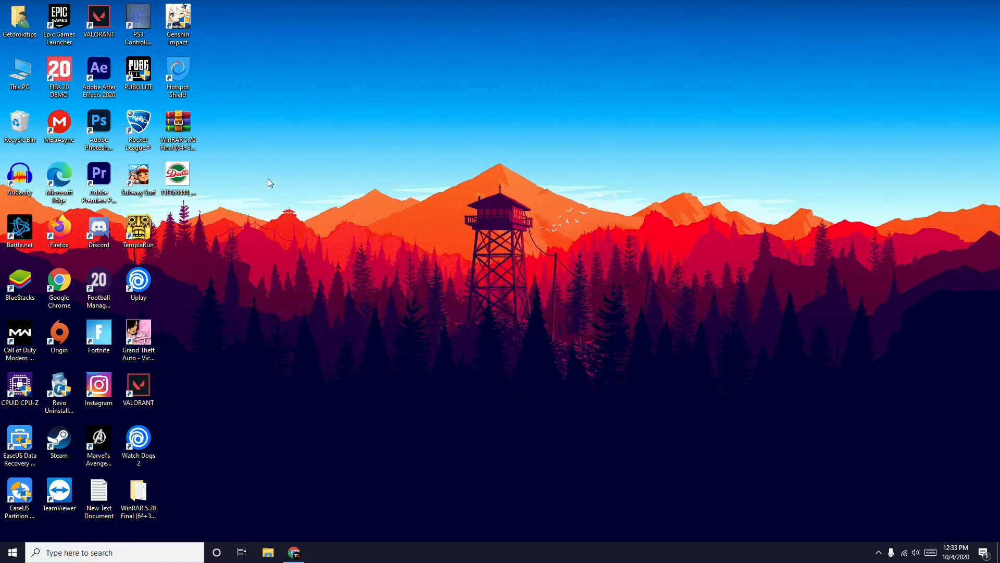
mouse_move(196, 208)
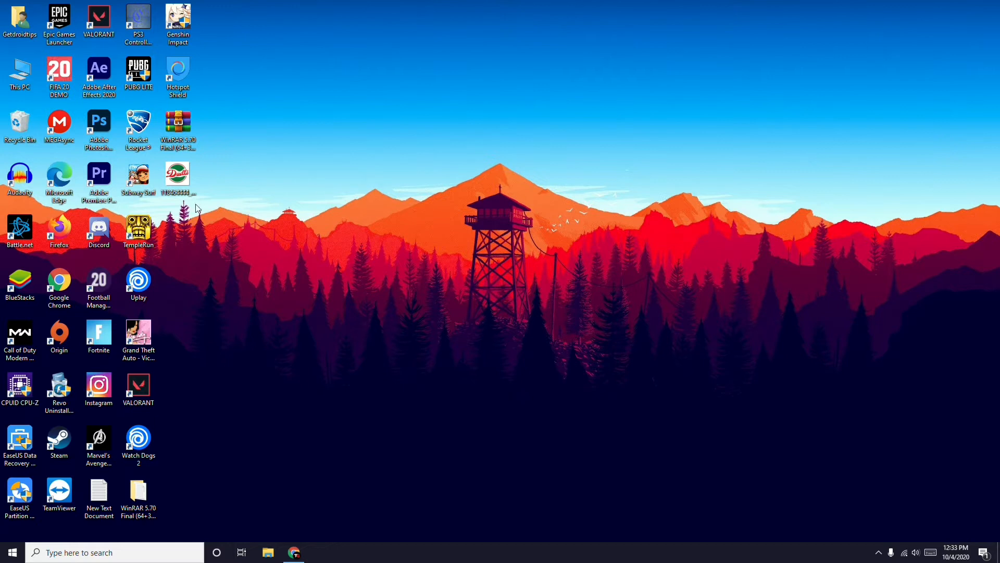
mouse_move(240, 210)
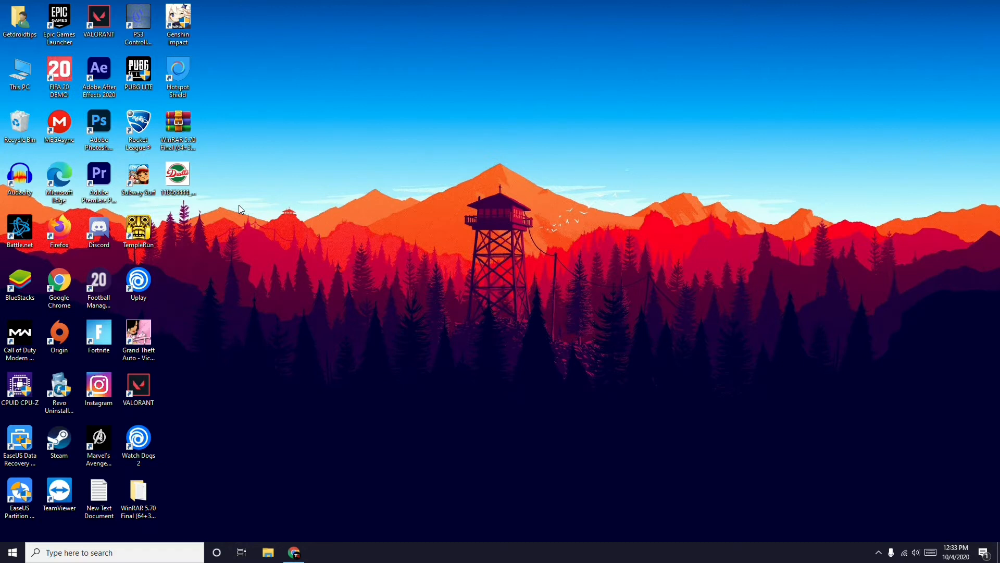
mouse_move(502, 297)
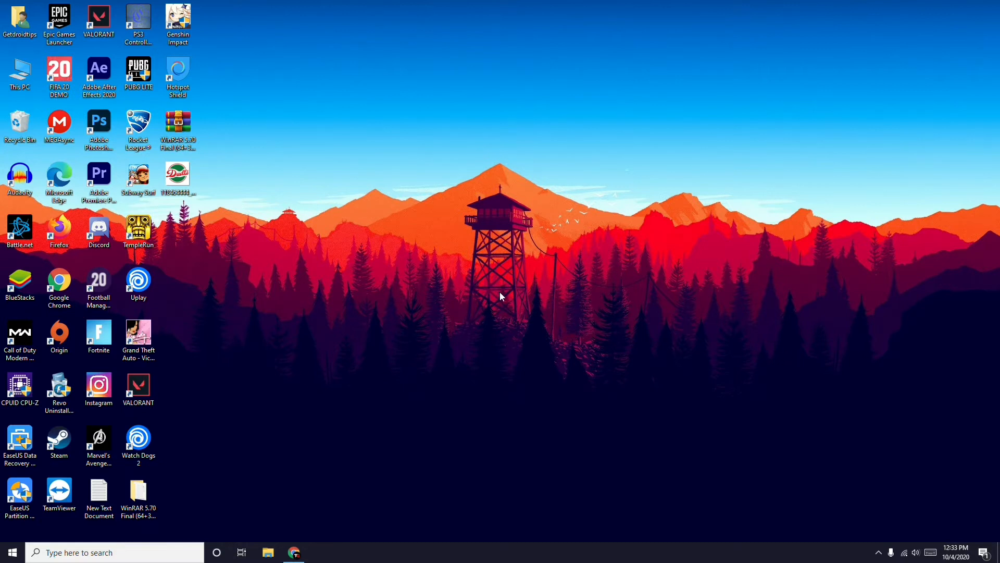
mouse_move(402, 457)
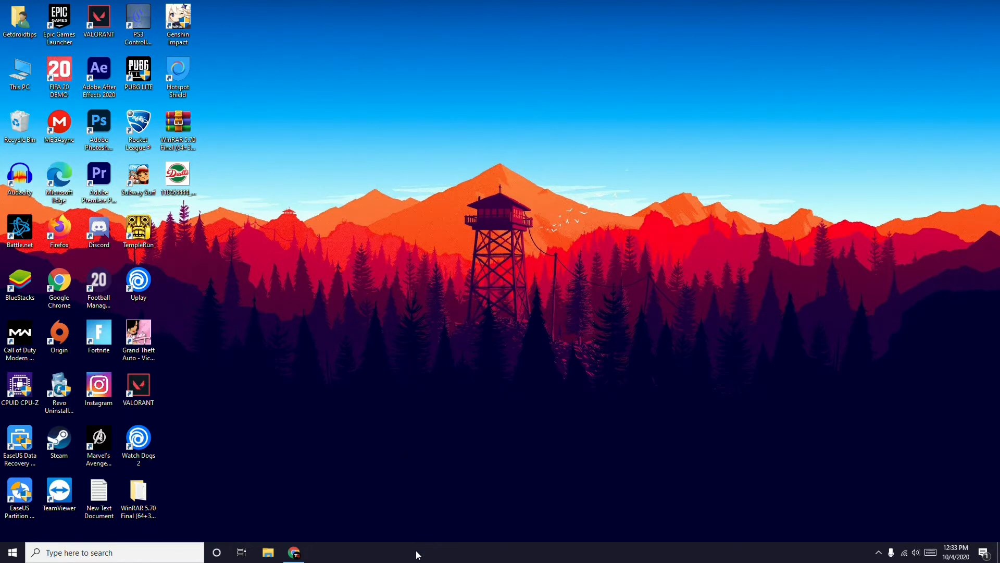
Launch Task Manager from the taskbar and show the Startup programs list.
right_click(417, 552)
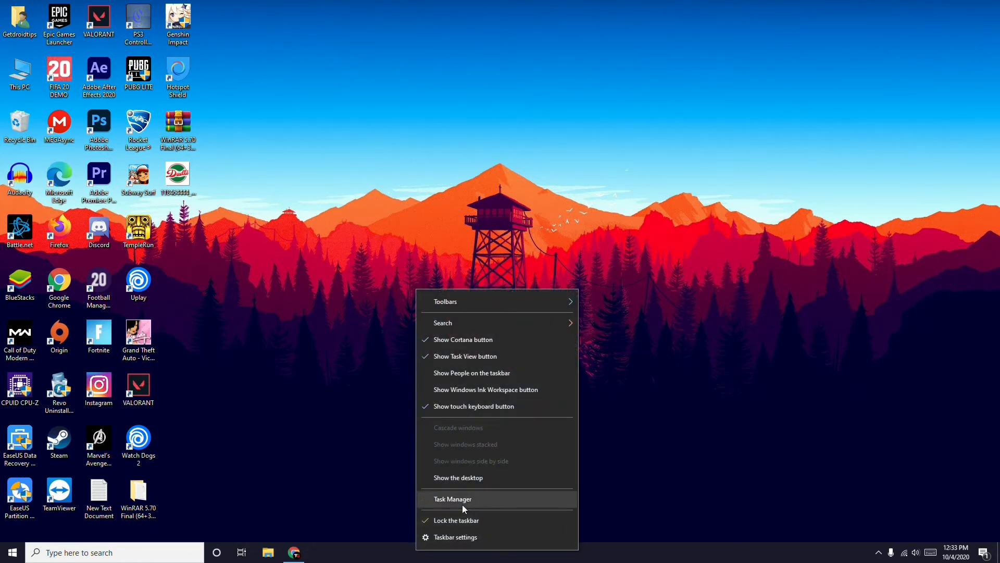
left_click(454, 499)
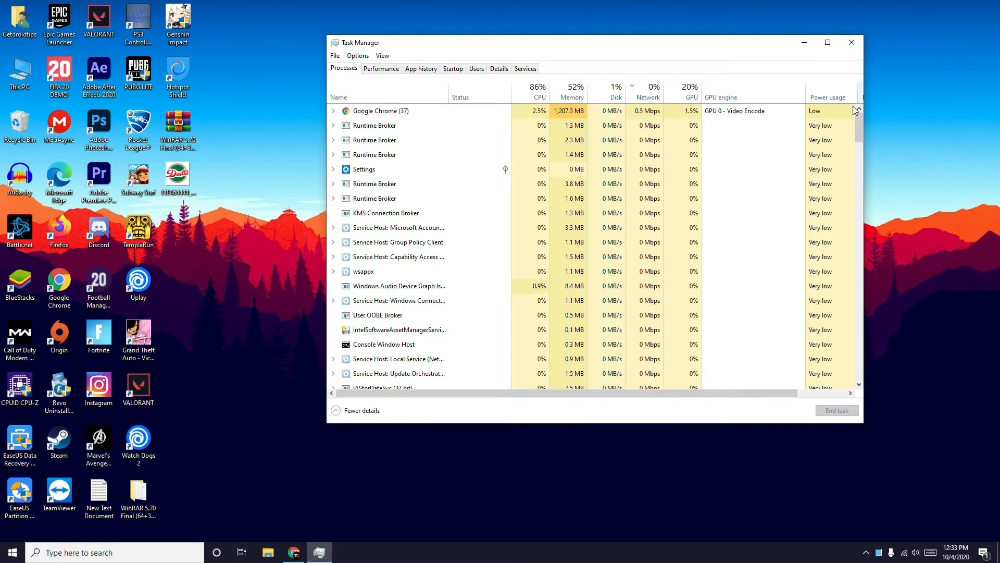
left_click(452, 69)
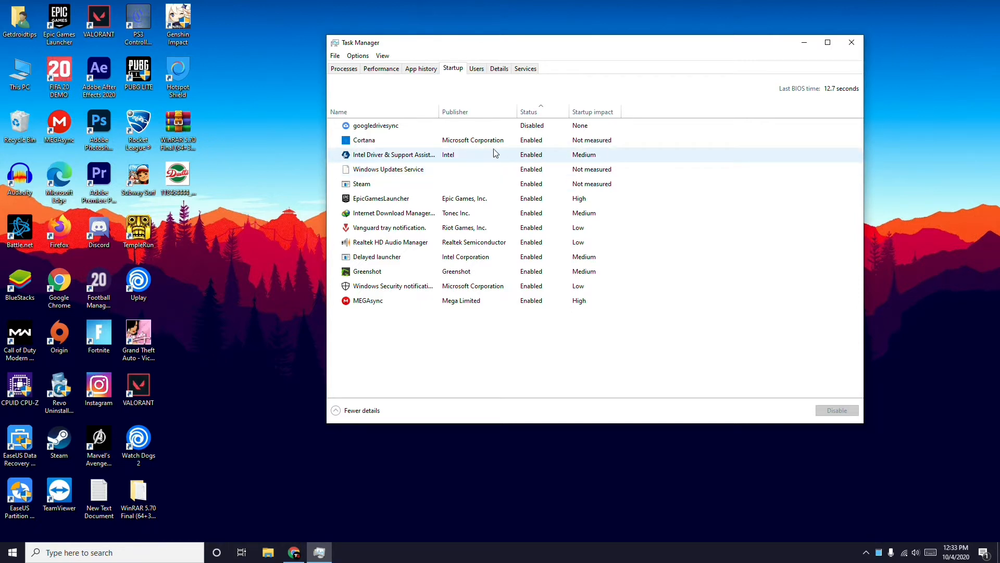
Review the EpicGamesLauncher startup entry's actions without disabling it.
left_click(383, 198)
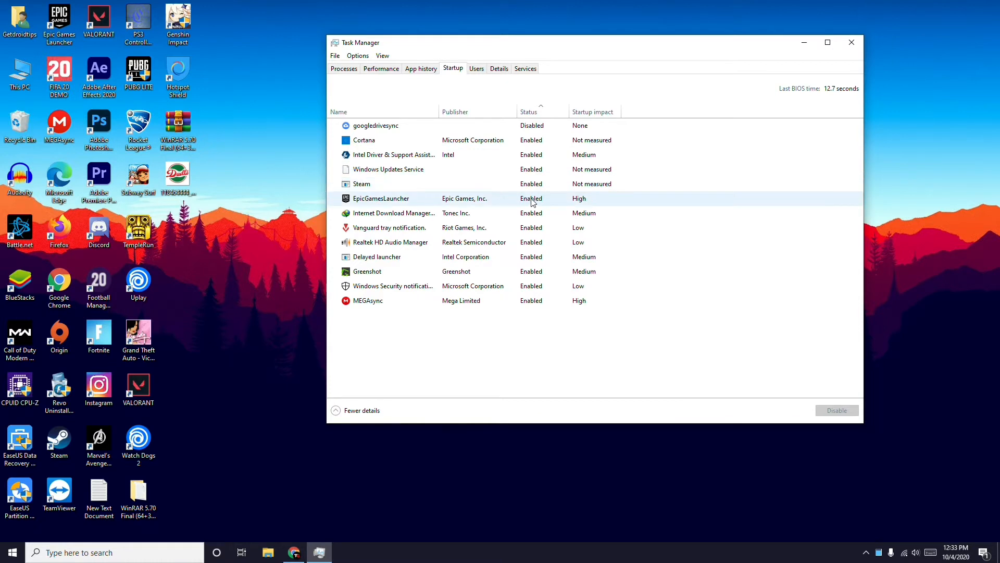
right_click(381, 198)
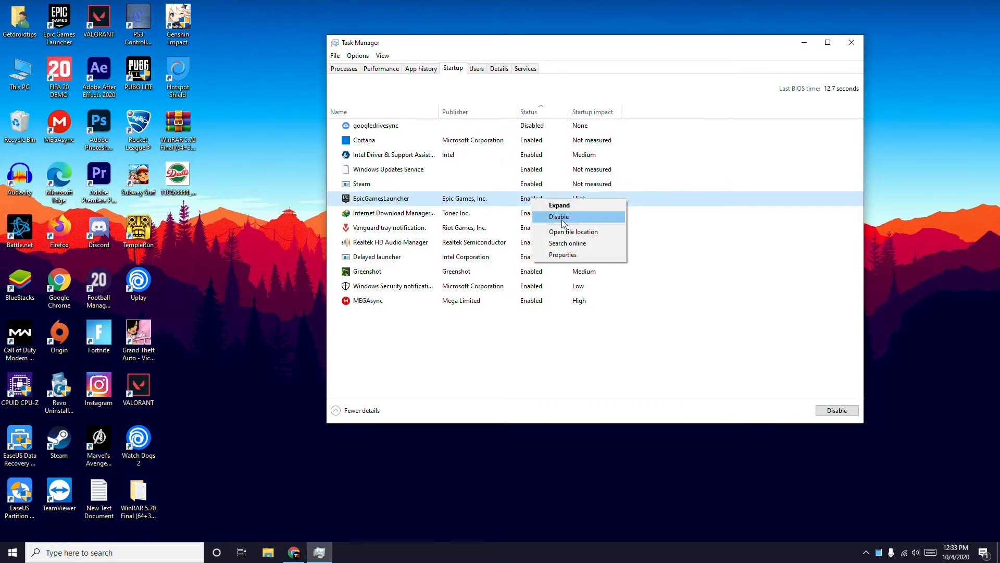
mouse_move(590, 342)
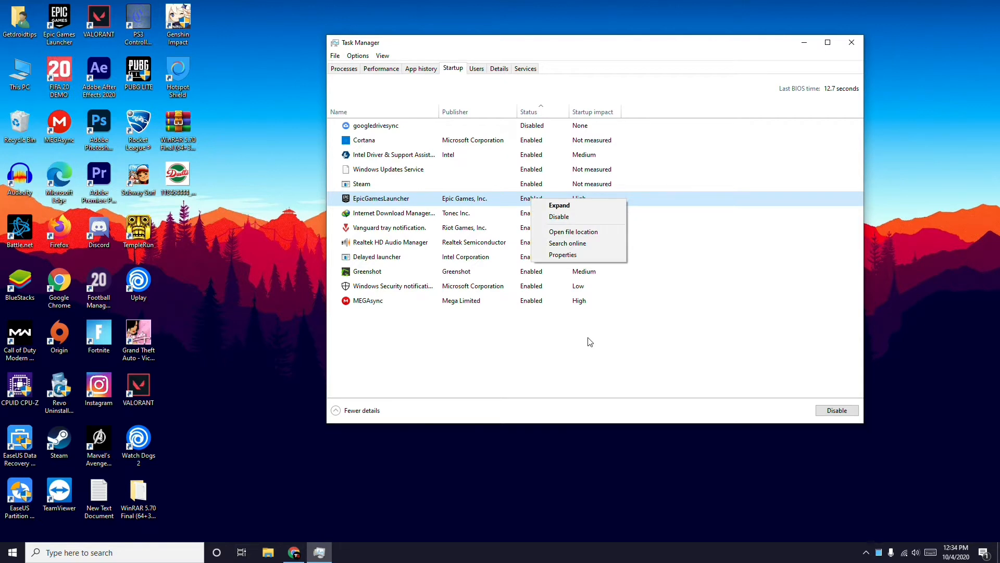
left_click(653, 315)
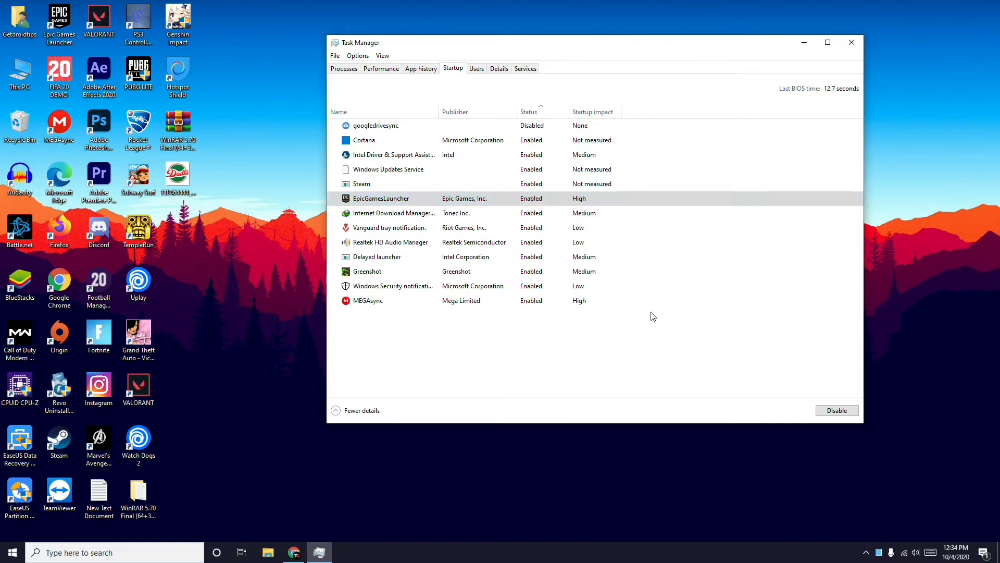
Close Task Manager, returning to the Windows 10 desktop.
left_click(851, 42)
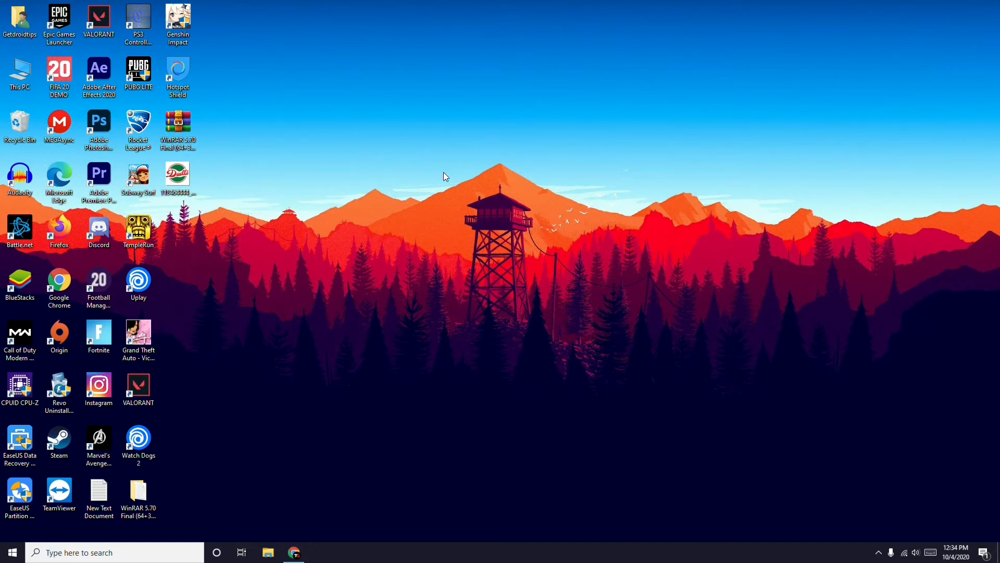
mouse_move(342, 309)
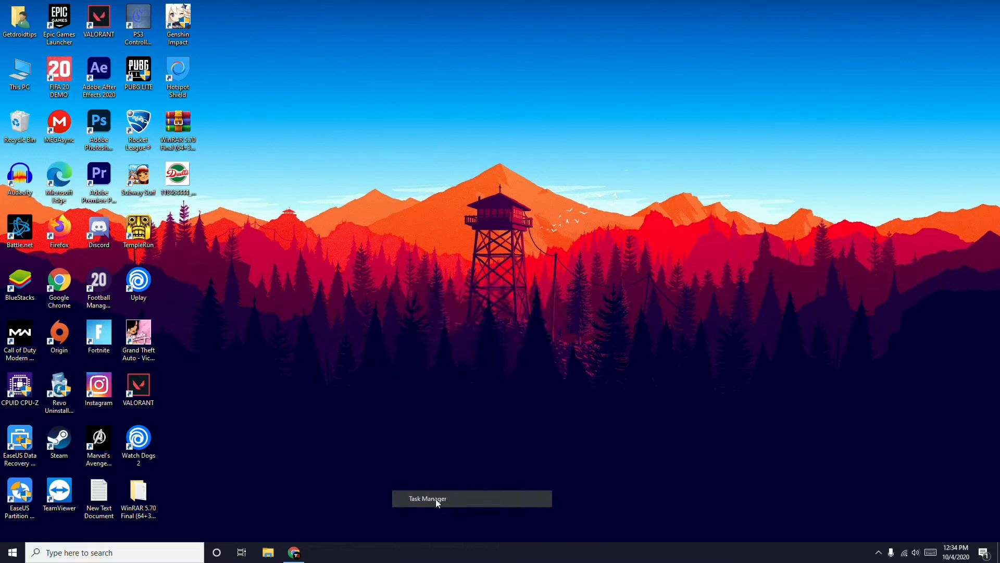
Reopen Task Manager, check End task options for Runtime Broker and Google Chrome, then close it.
left_click(427, 498)
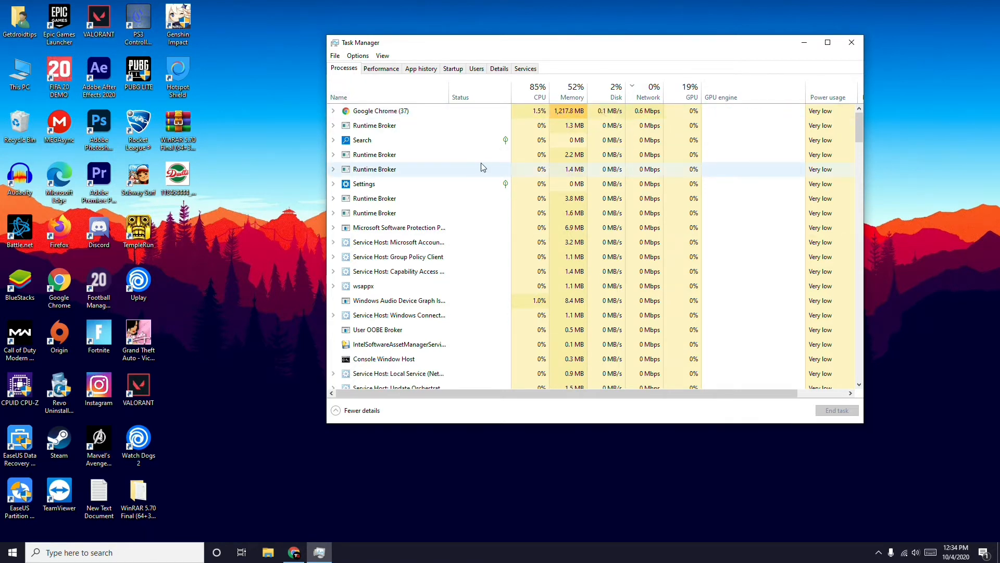
mouse_move(399, 198)
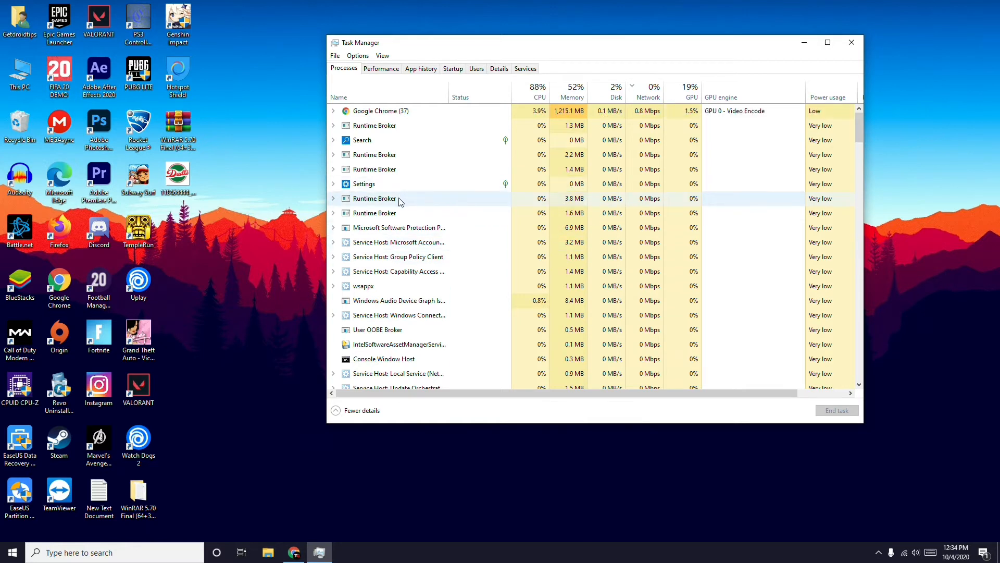
right_click(374, 198)
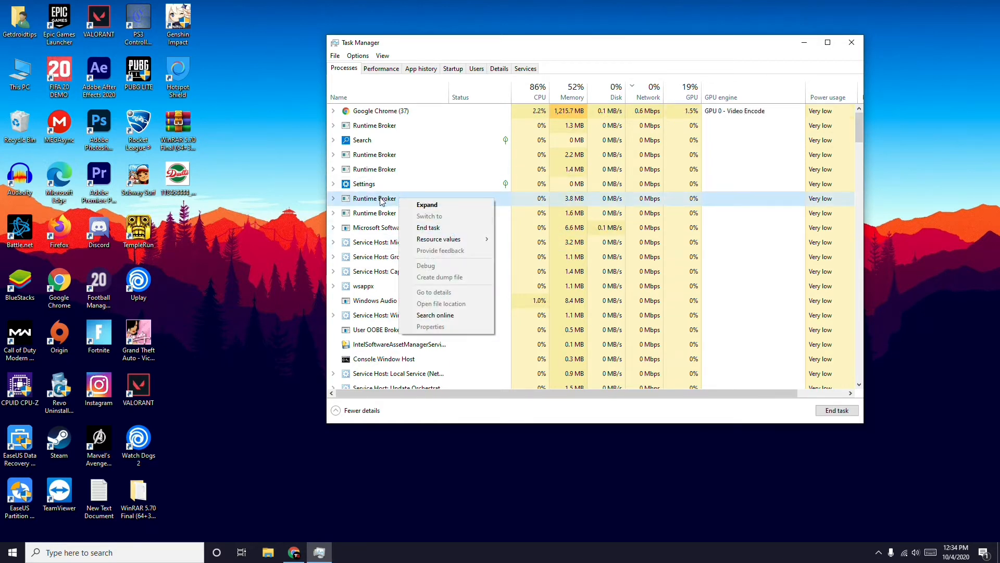
mouse_move(427, 228)
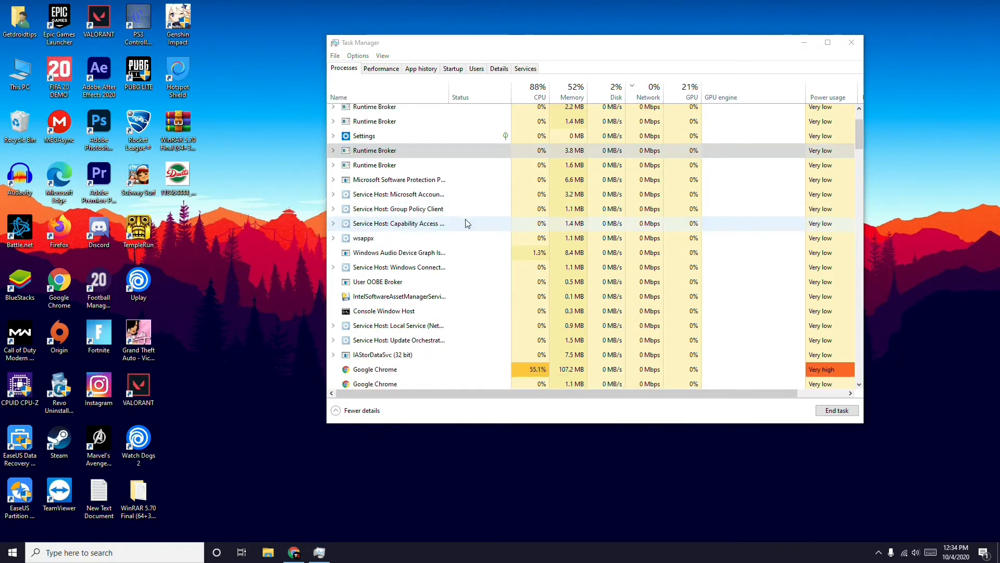
scroll("down", 3)
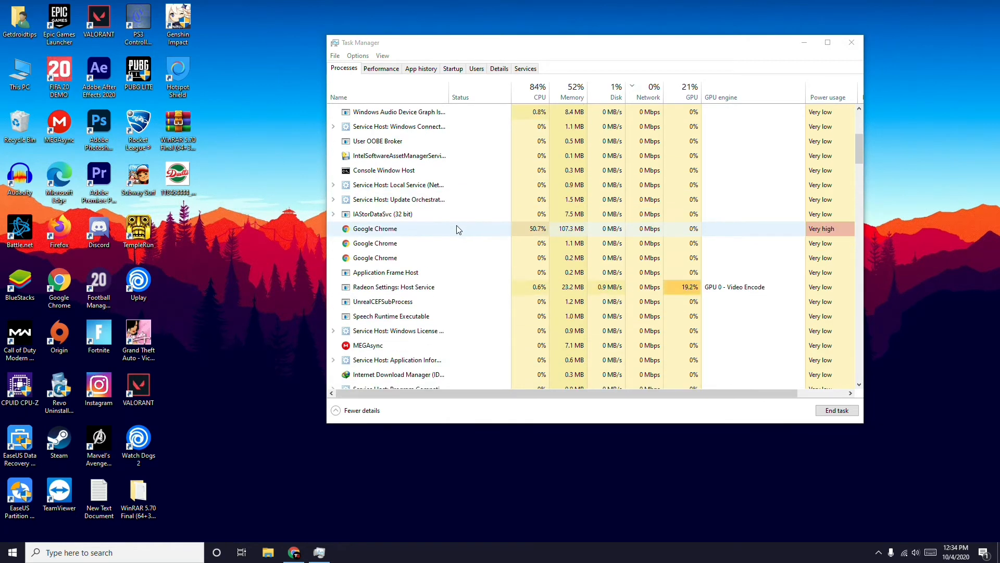
right_click(382, 284)
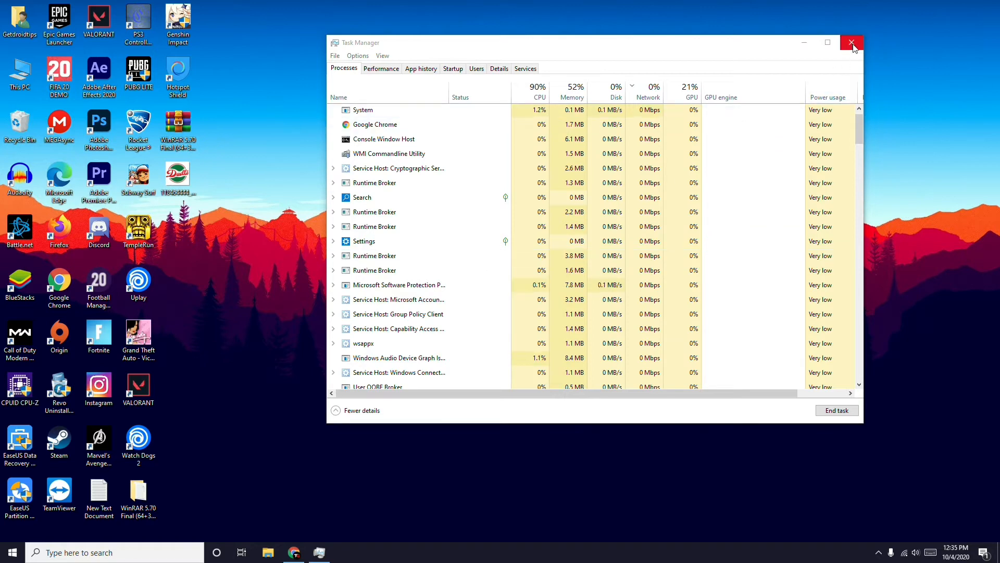
left_click(852, 42)
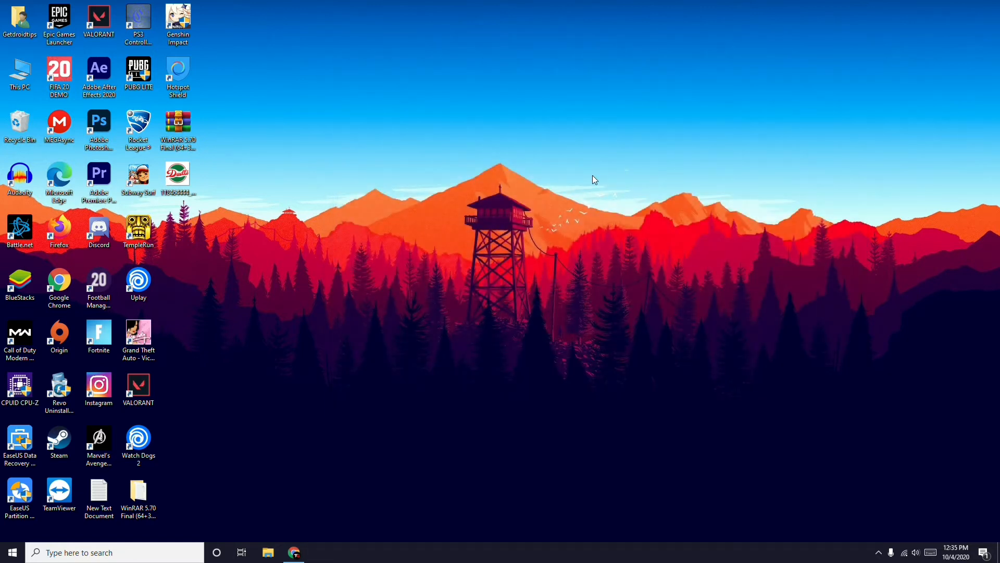
mouse_move(479, 207)
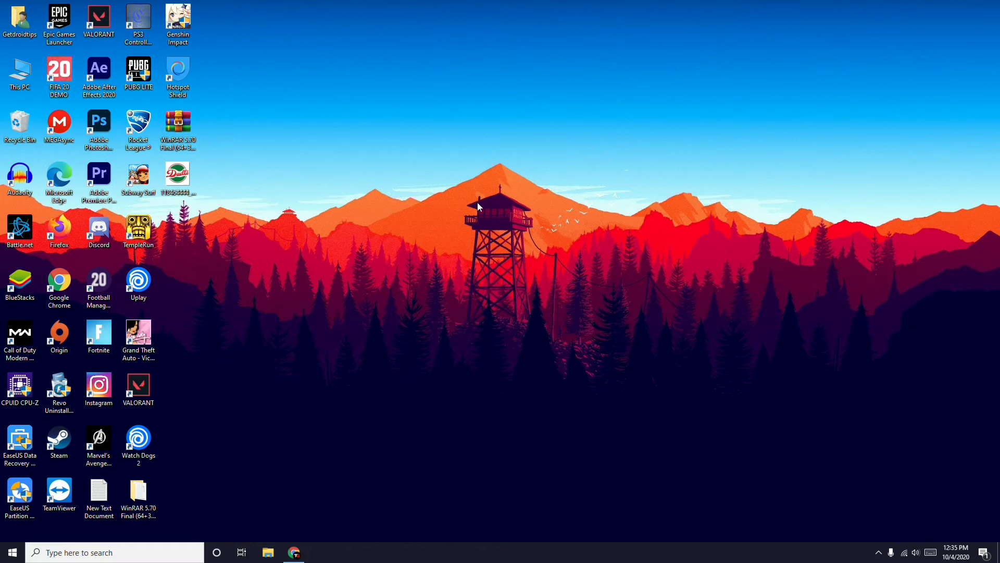
mouse_move(483, 206)
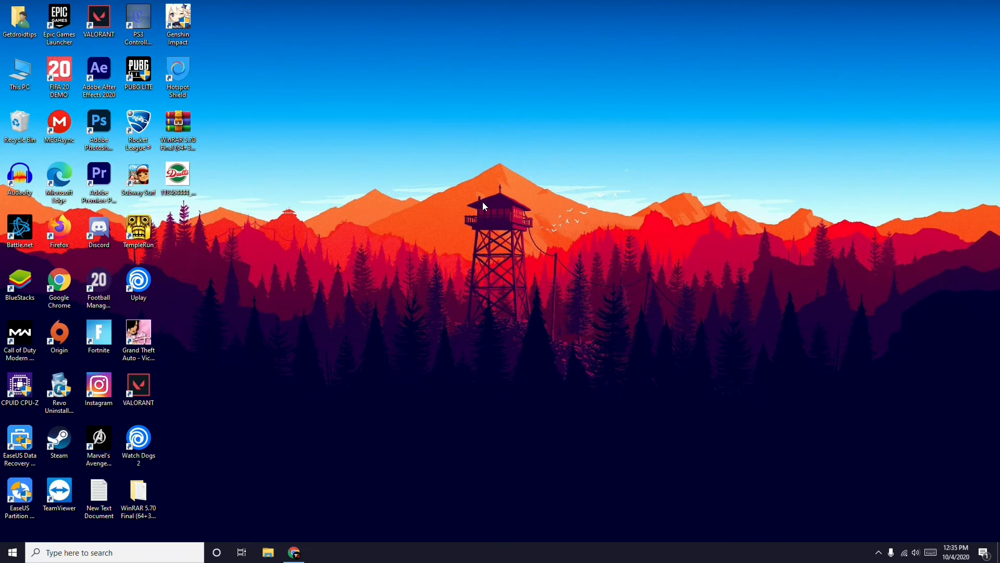
mouse_move(428, 206)
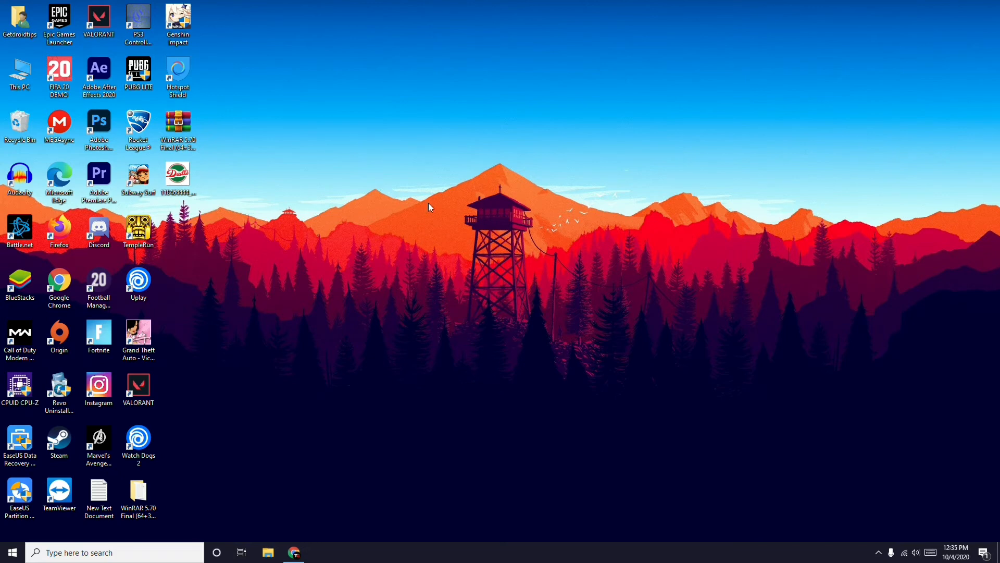
mouse_move(448, 248)
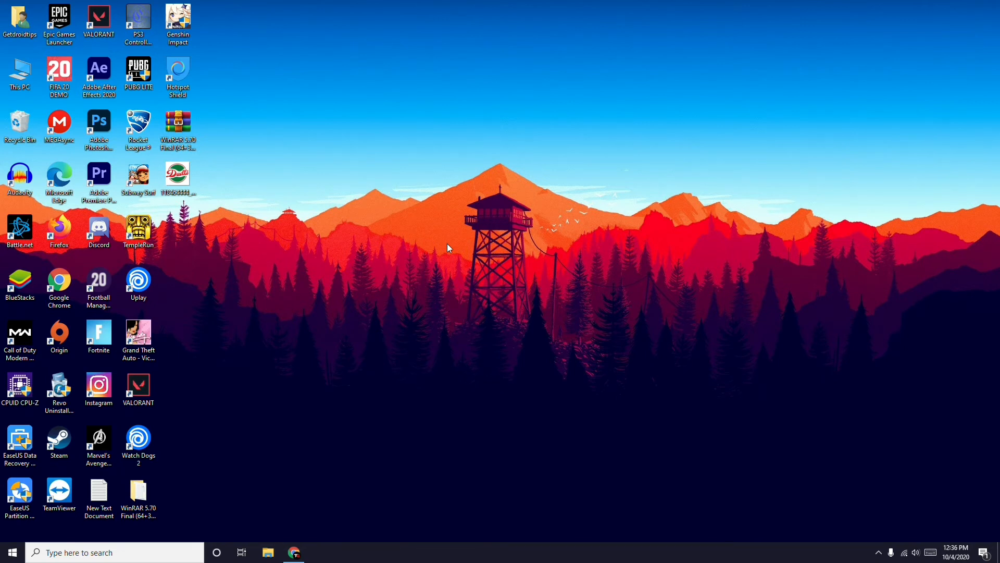
mouse_move(394, 231)
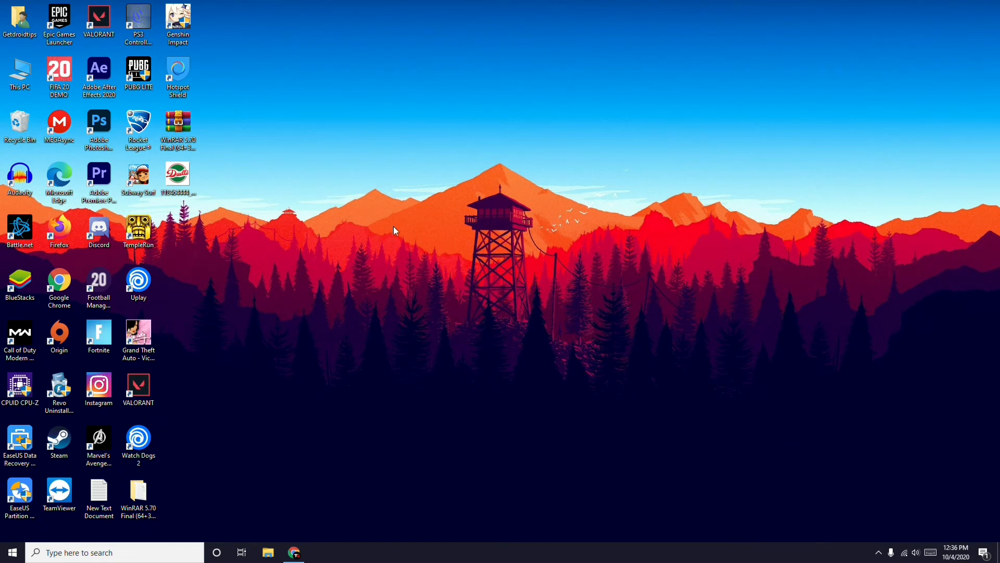
mouse_move(367, 225)
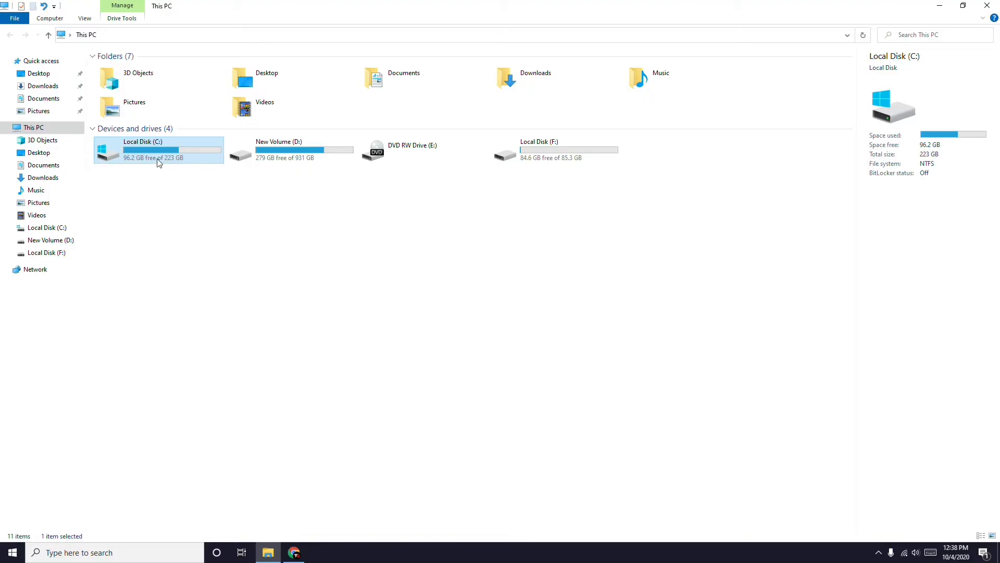
From Local Disk (C:) Properties Tools, launch the Optimize Drives window for C:.
right_click(159, 153)
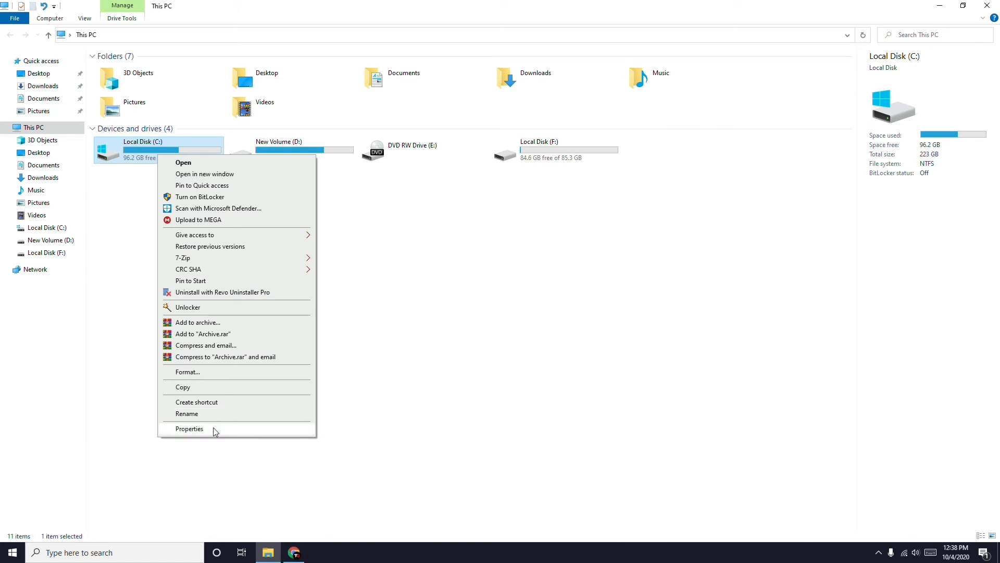
left_click(188, 428)
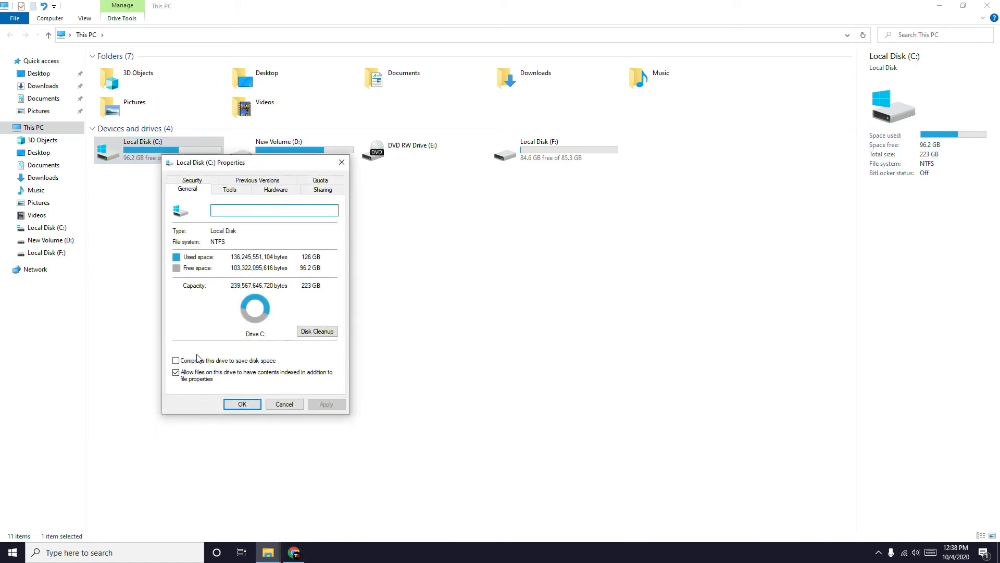
left_click(229, 190)
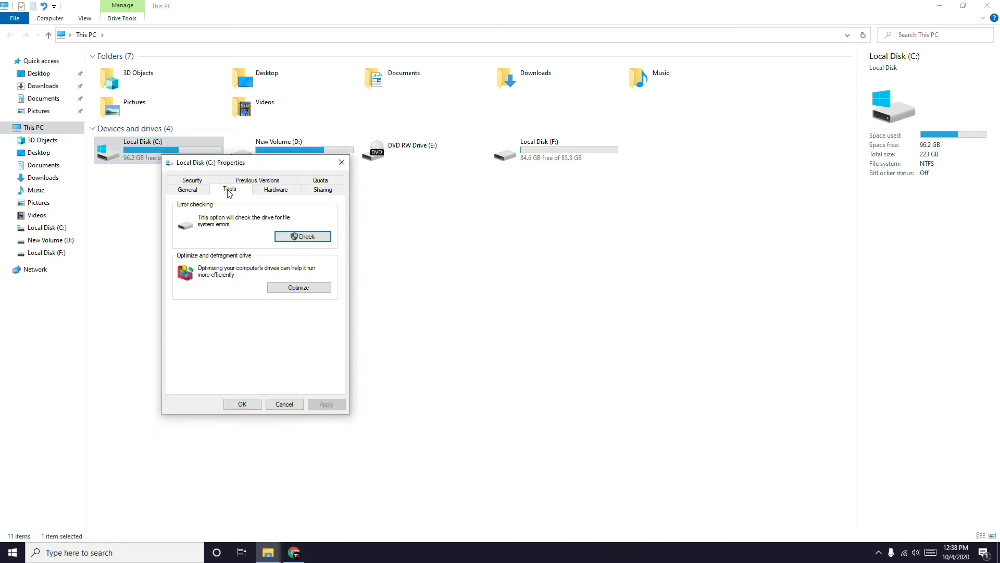
mouse_move(236, 207)
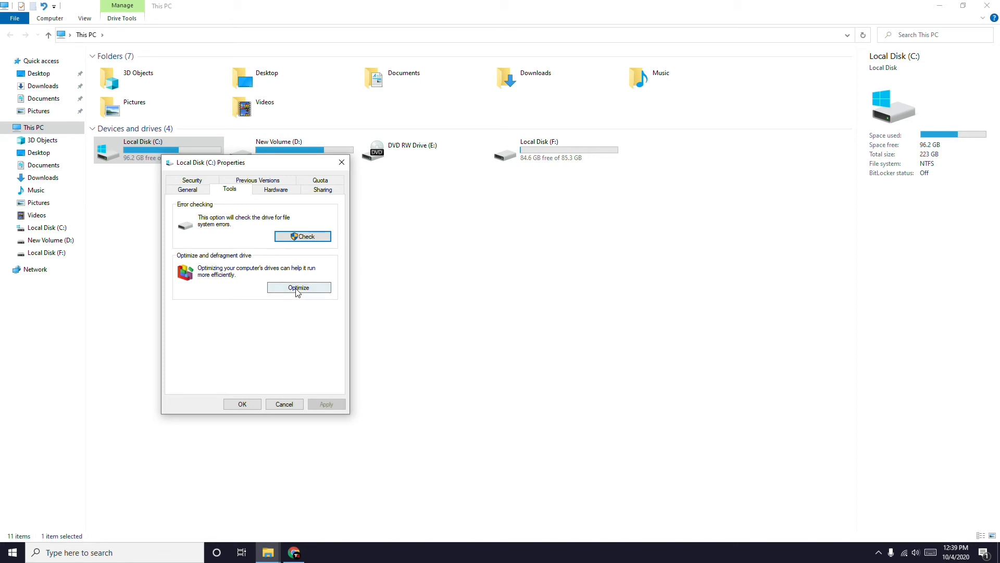
left_click(299, 288)
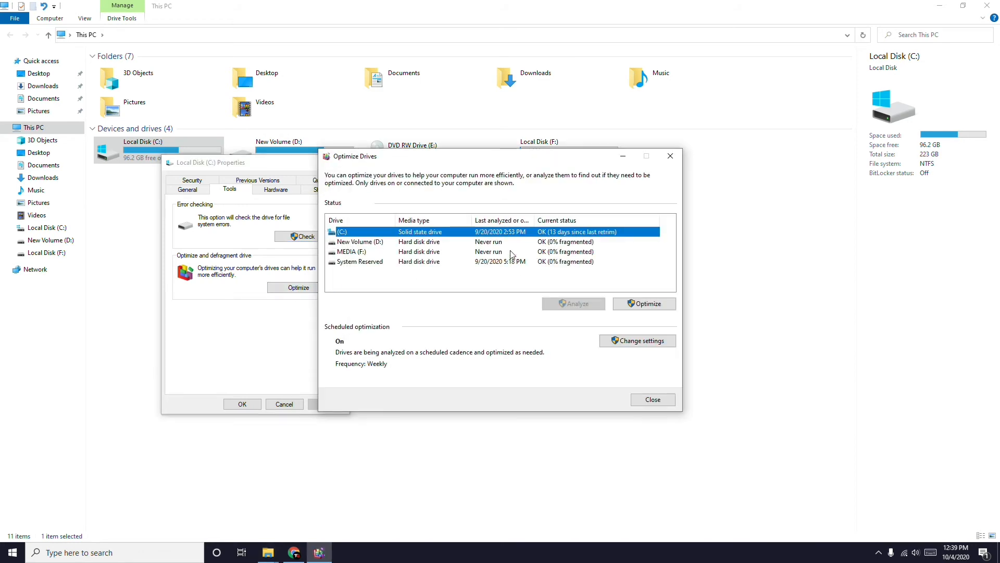